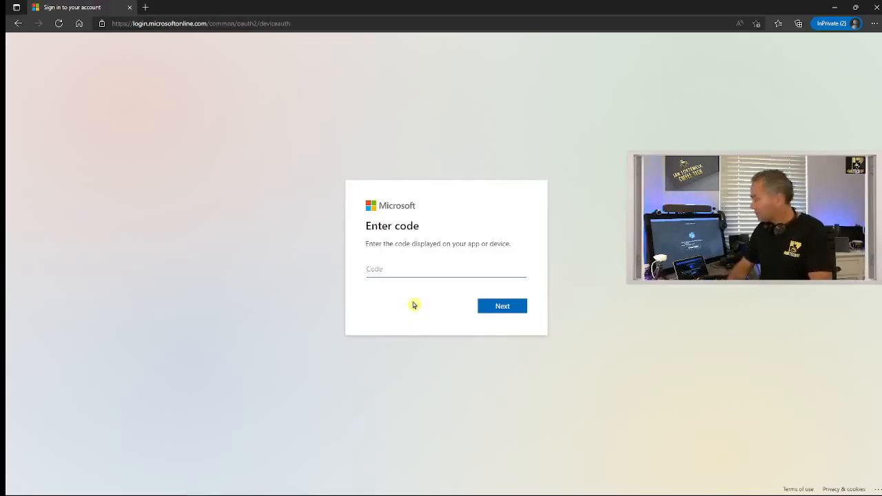
Step: Enter the device code, then sign in with the saved room account and its password
{"action": "type", "text": "d"}
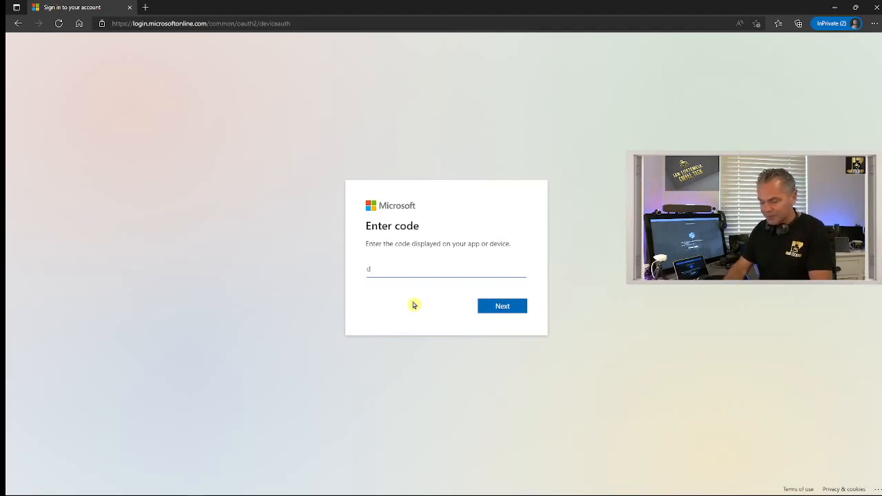
{"action": "type", "text": "ps3h"}
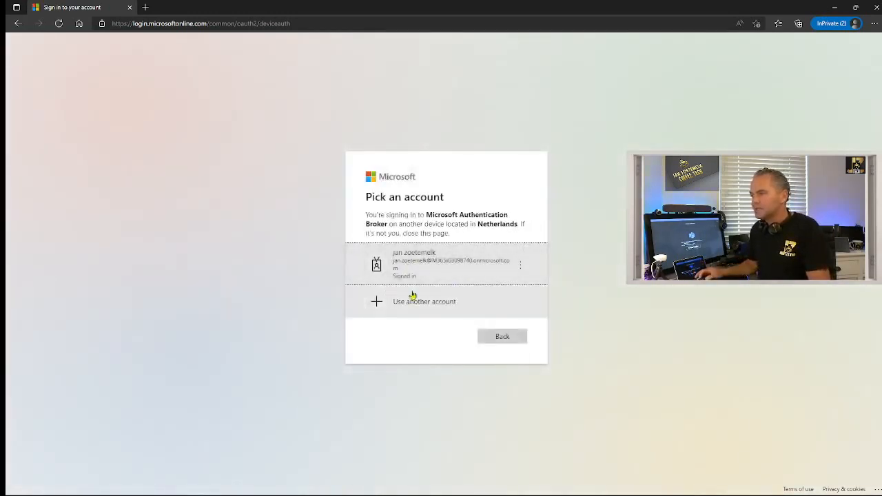
{"action": "left_click", "coordinate": [425, 301]}
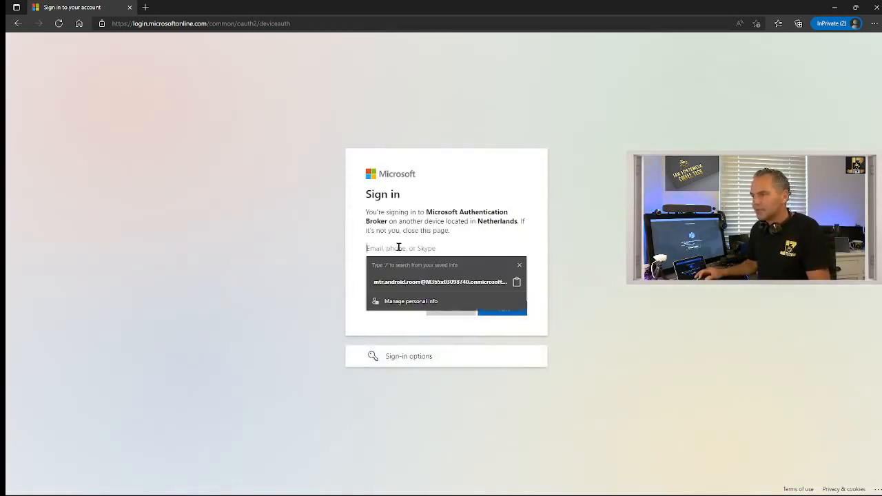
{"action": "left_click", "coordinate": [440, 281]}
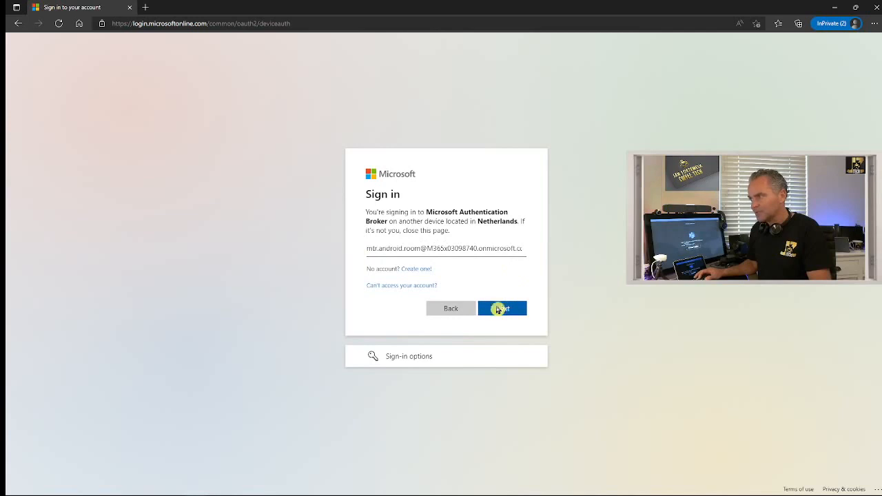
{"action": "left_click", "coordinate": [502, 308]}
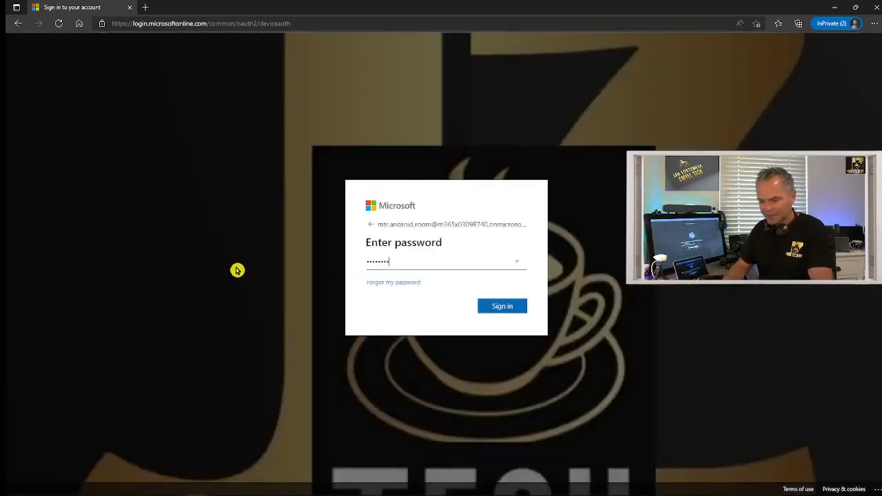
{"action": "left_click", "coordinate": [502, 305]}
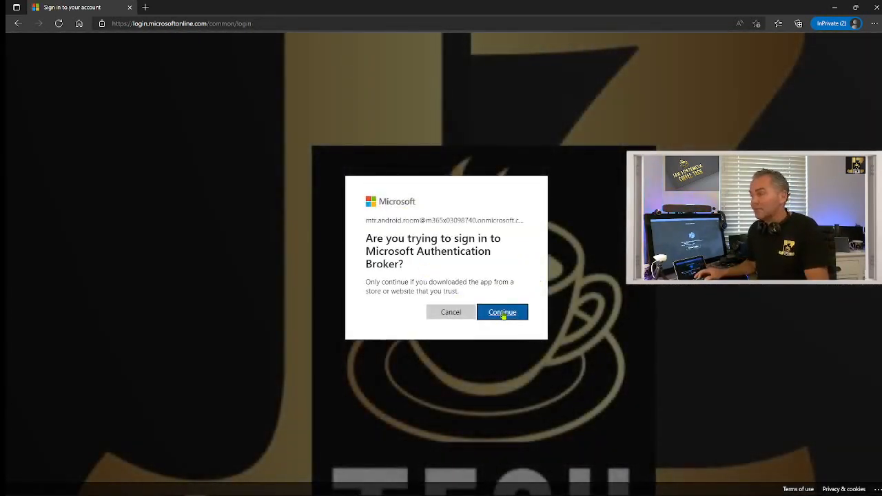
{"action": "left_click", "coordinate": [502, 311]}
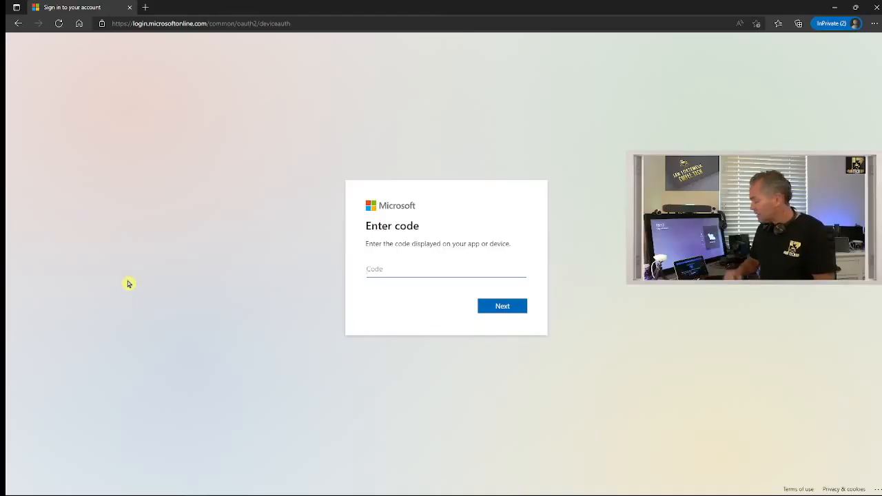
Step: Submit the second device code and approve the Authentication Broker sign-in for the room account
{"action": "type", "text": "d"}
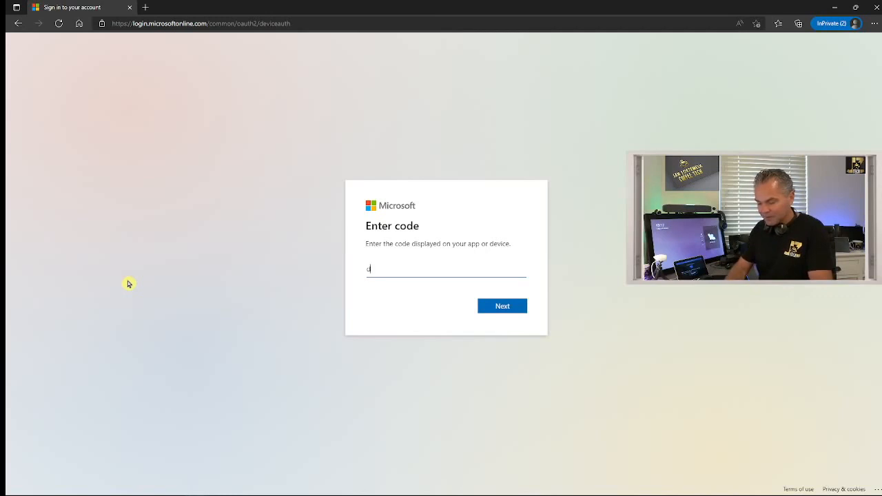
{"action": "type", "text": "9"}
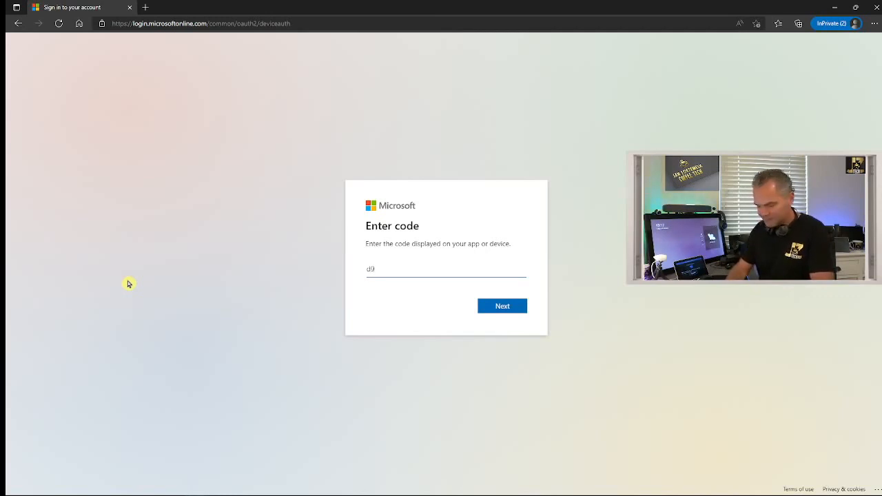
{"action": "left_click", "coordinate": [503, 306]}
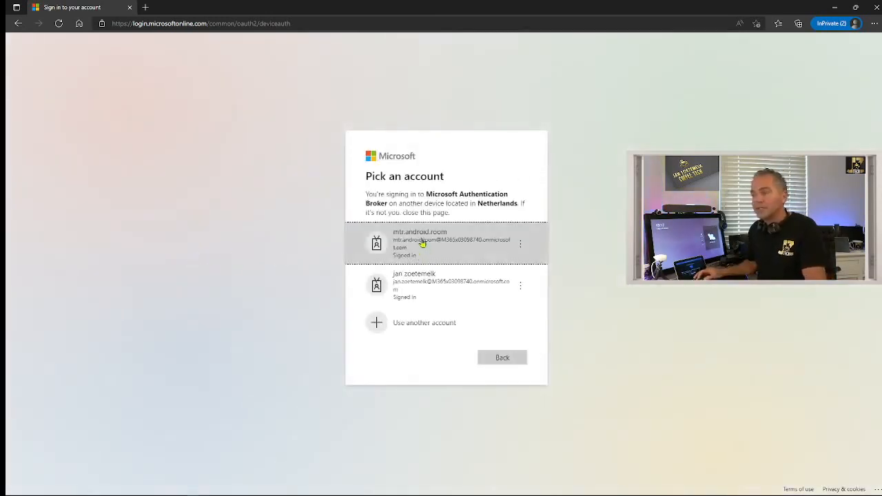
{"action": "left_click", "coordinate": [446, 244]}
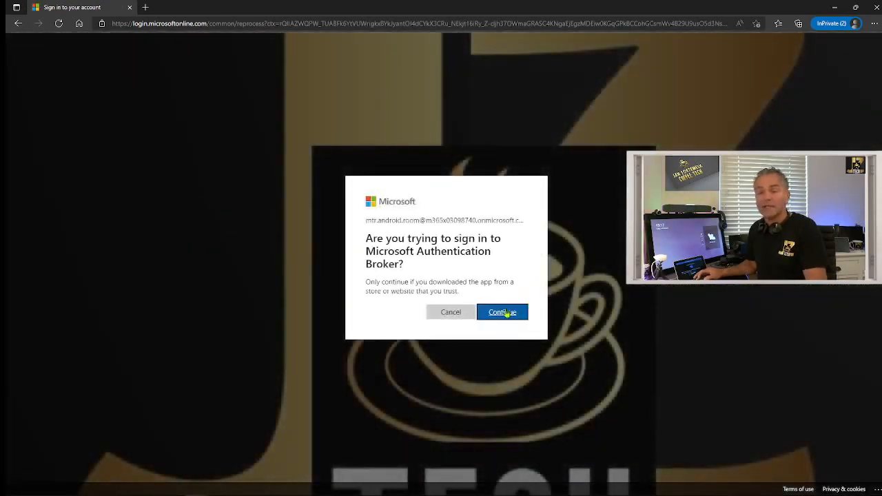
{"action": "left_click", "coordinate": [502, 312]}
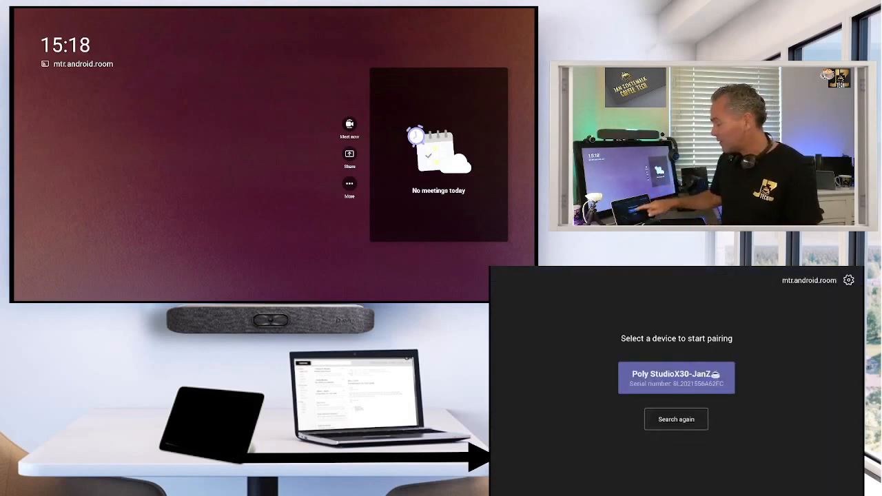
Step: Select the Poly StudioX30 and enter the pairing code shown on the display
{"action": "left_click", "coordinate": [676, 378]}
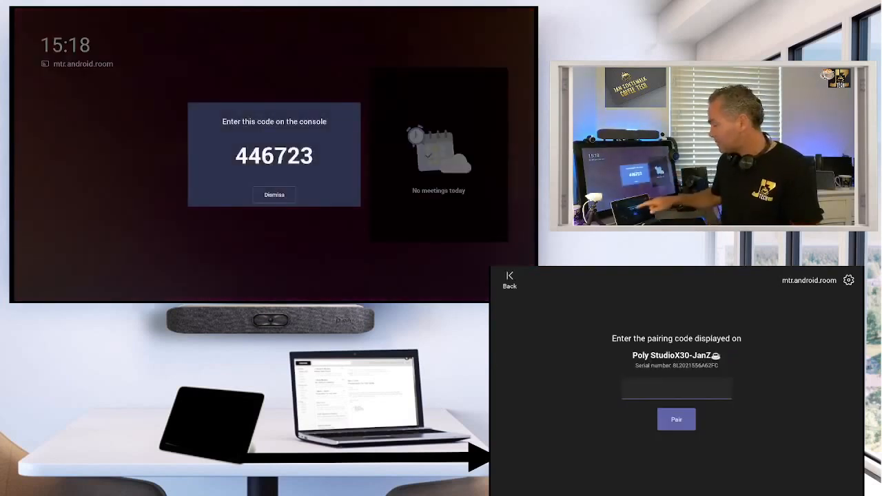
{"action": "left_click", "coordinate": [676, 387]}
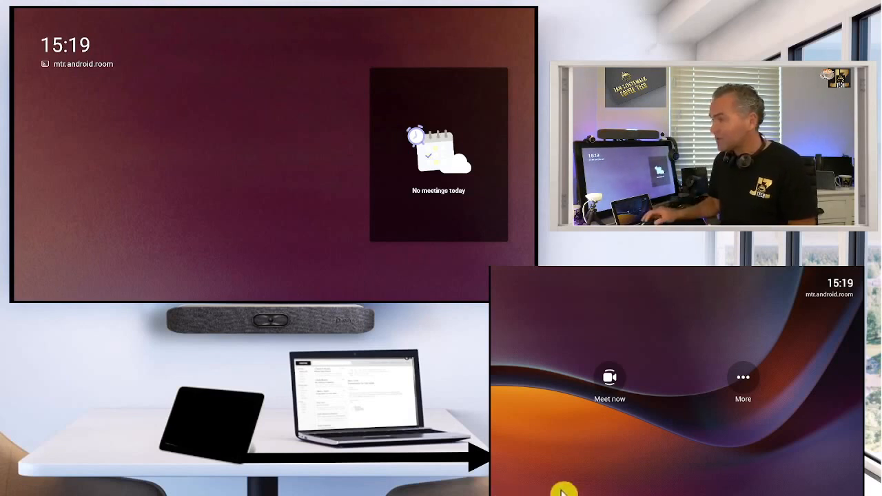
{"action": "mouse_move", "coordinate": [754, 428]}
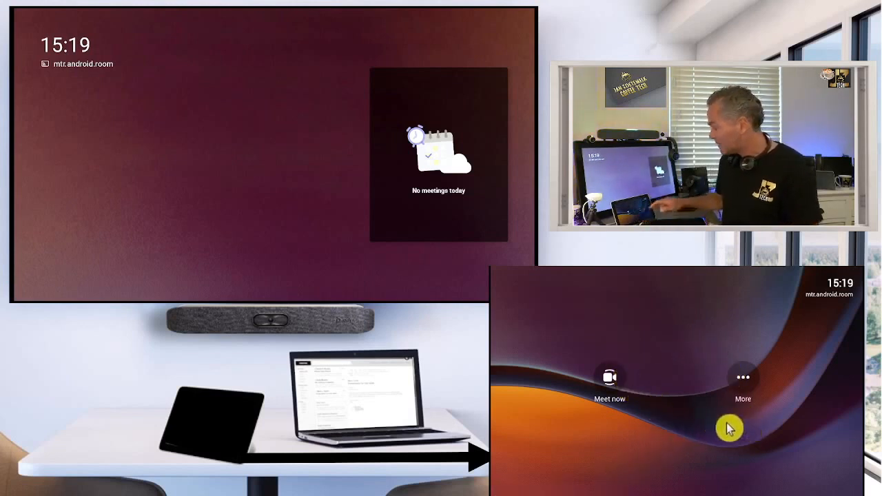
Step: Open Settings from the console's More menu
{"action": "left_click", "coordinate": [743, 377]}
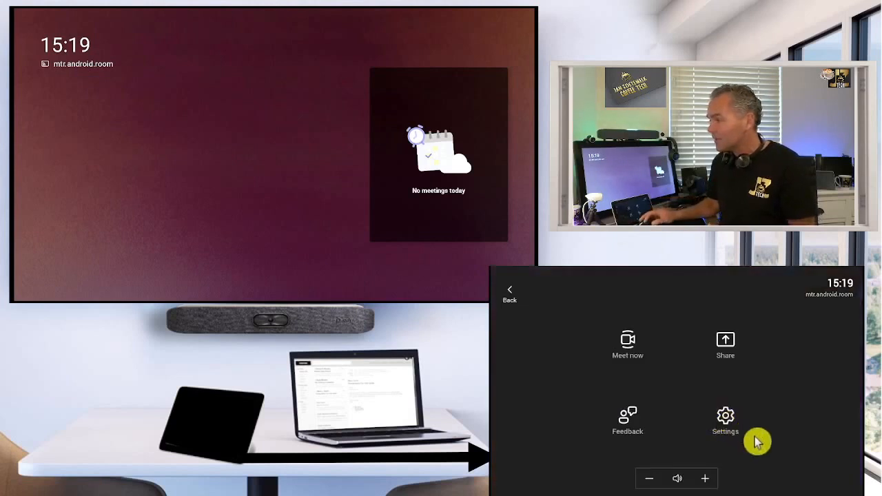
{"action": "left_click", "coordinate": [725, 420]}
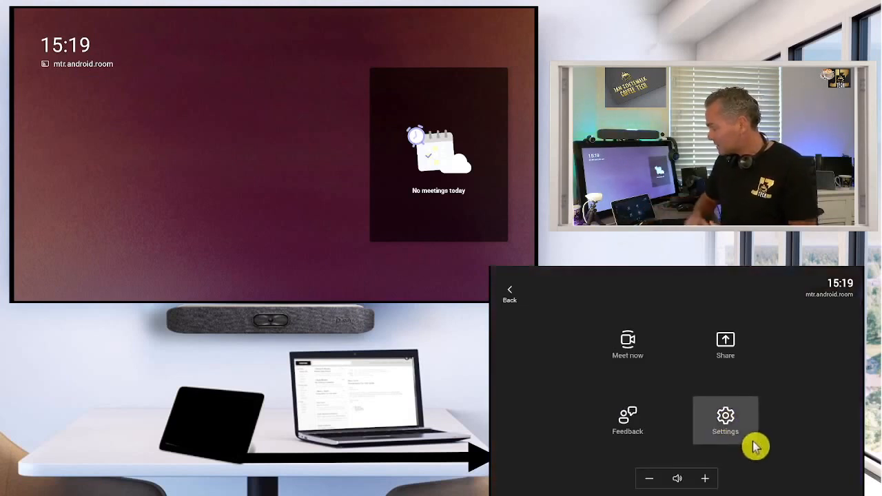
{"action": "left_click", "coordinate": [725, 420]}
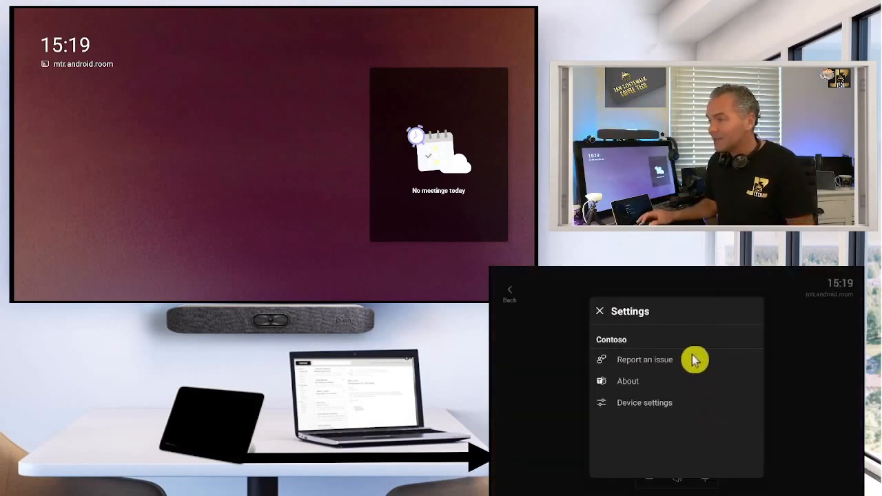
{"action": "mouse_move", "coordinate": [698, 377]}
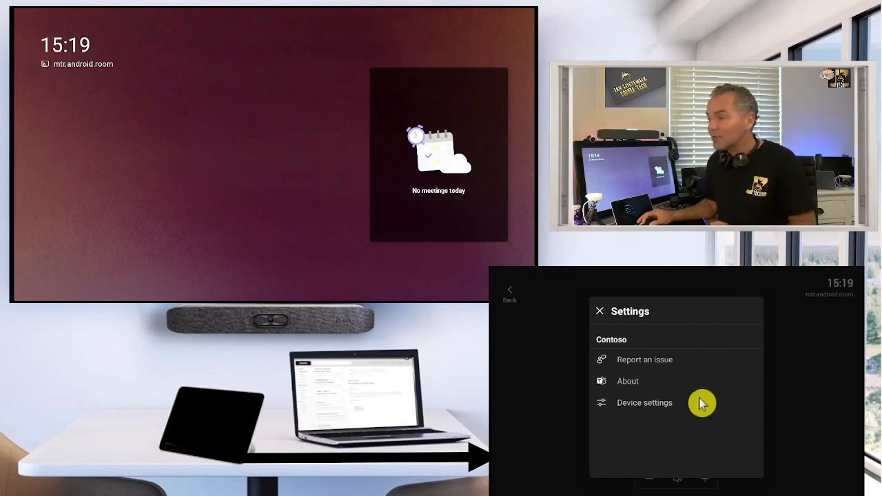
{"action": "mouse_move", "coordinate": [696, 381]}
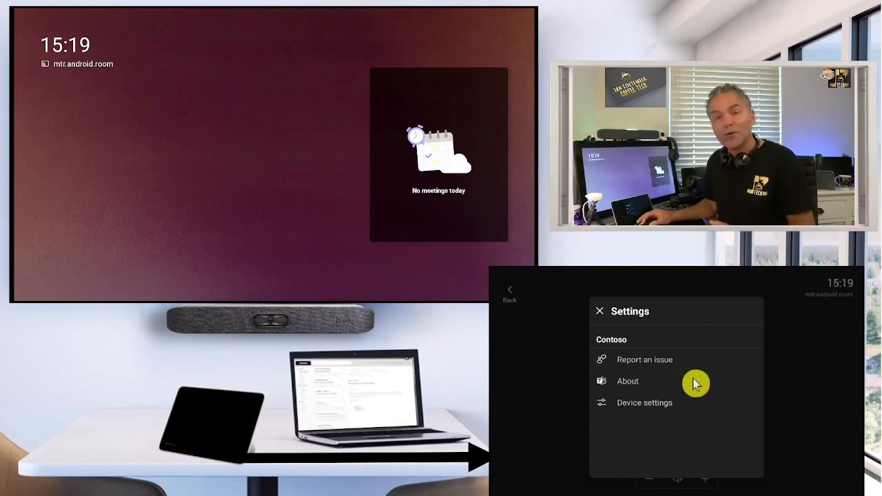
{"action": "mouse_move", "coordinate": [646, 372]}
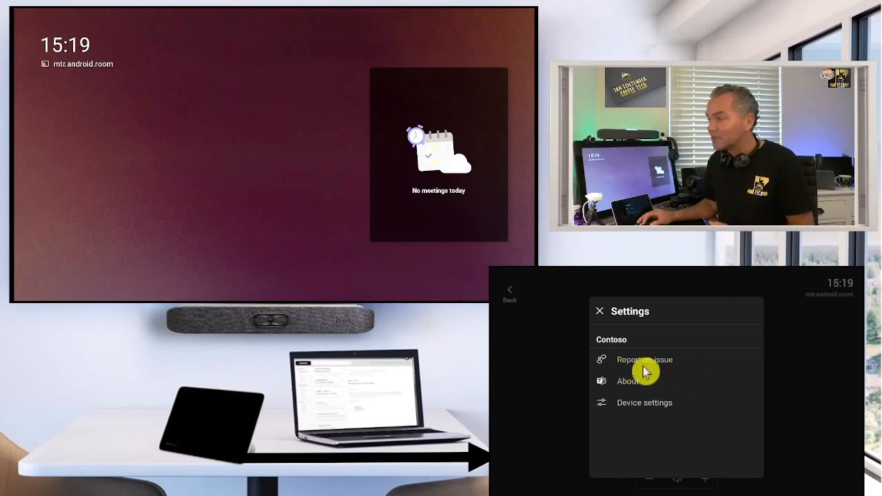
{"action": "mouse_move", "coordinate": [683, 376]}
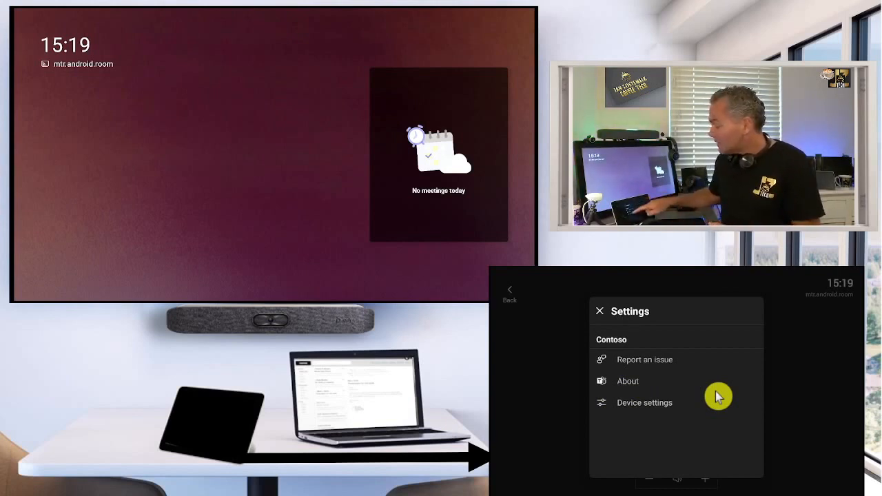
Step: Open Device settings, glance at Accessibility, then log in to Admin Settings and scroll the list
{"action": "left_click", "coordinate": [644, 402]}
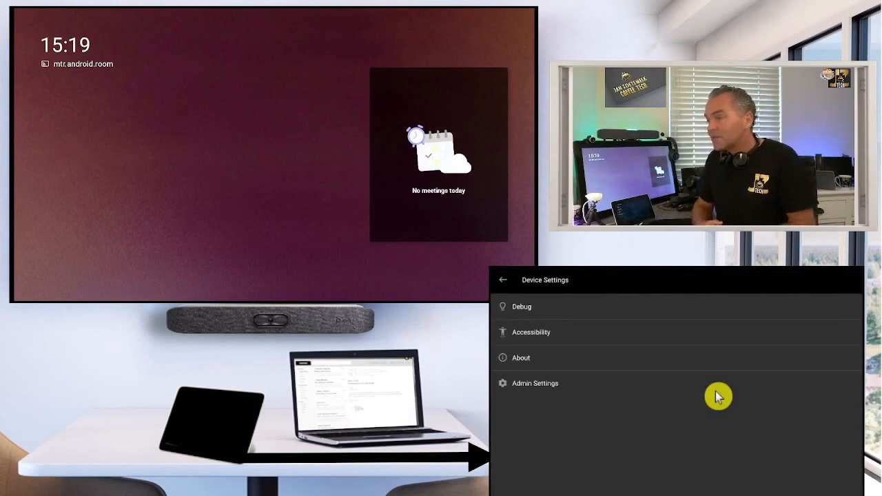
{"action": "mouse_move", "coordinate": [714, 395]}
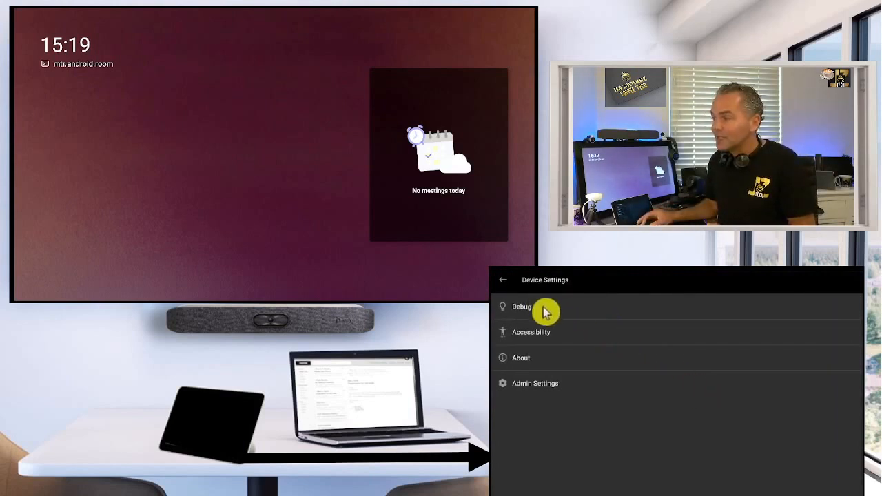
{"action": "mouse_move", "coordinate": [555, 336]}
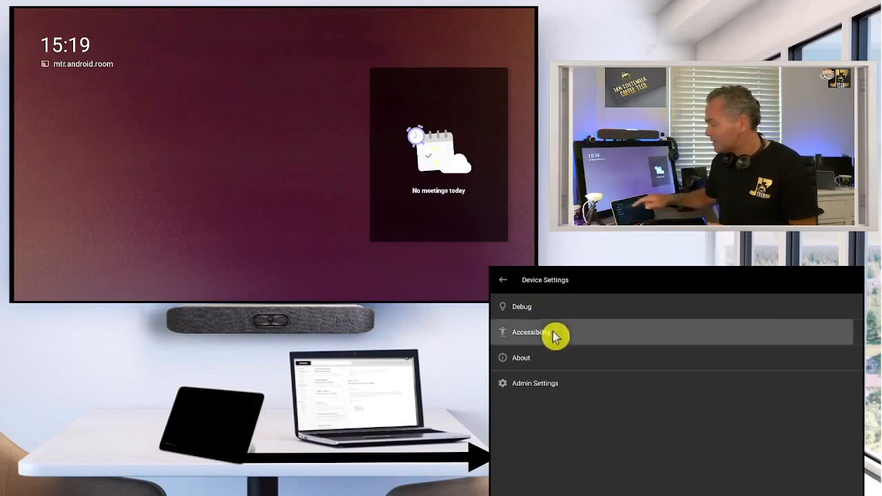
{"action": "left_click", "coordinate": [530, 333]}
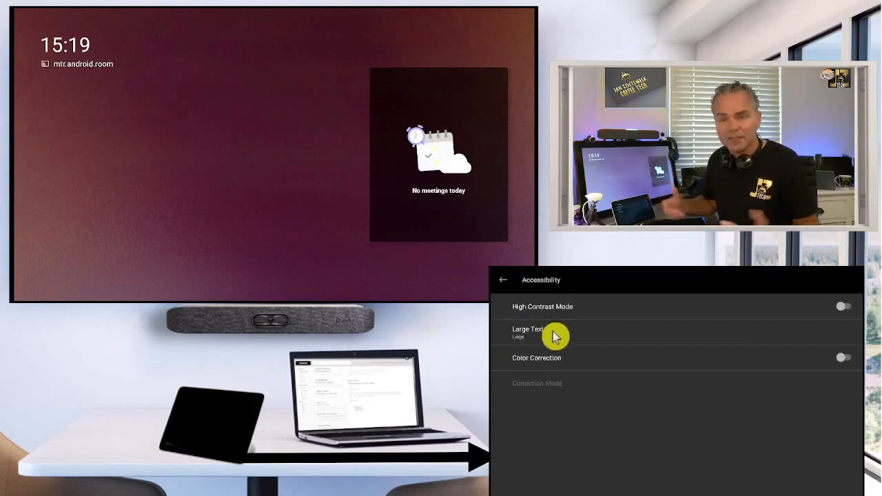
{"action": "left_click", "coordinate": [503, 280]}
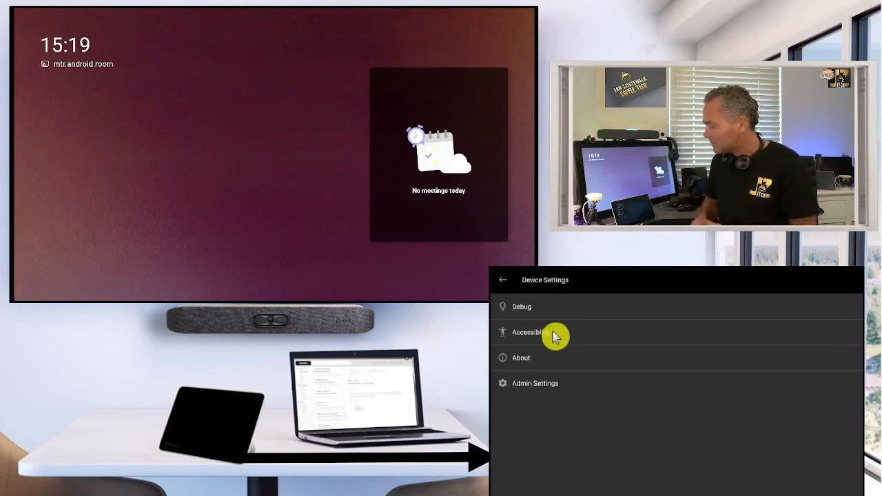
{"action": "left_click", "coordinate": [535, 384]}
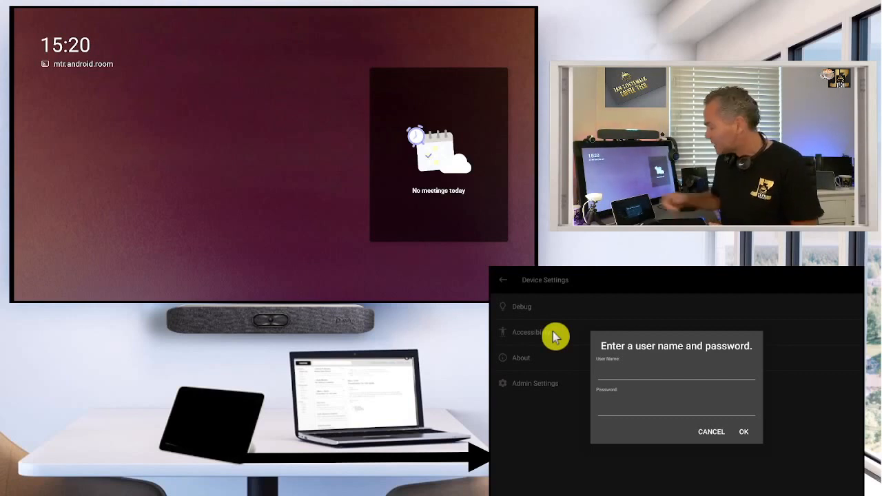
{"action": "left_click", "coordinate": [675, 324]}
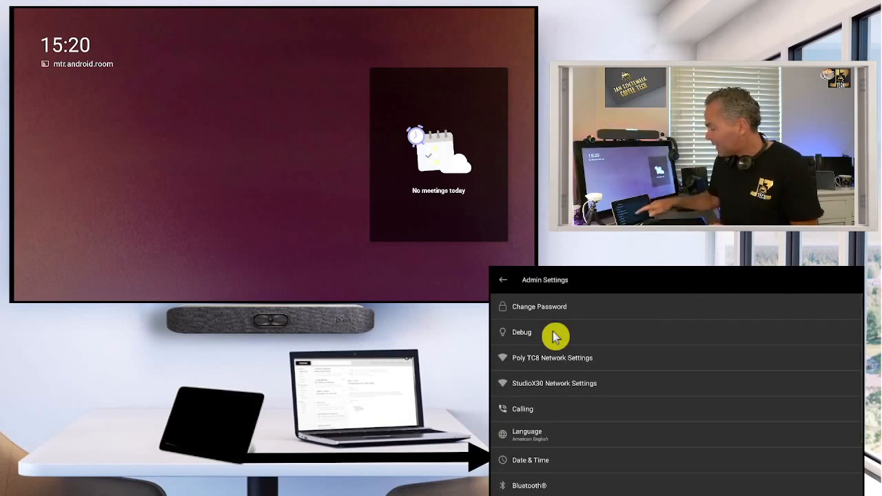
{"action": "scroll", "scroll_direction": "down", "scroll_amount": 3}
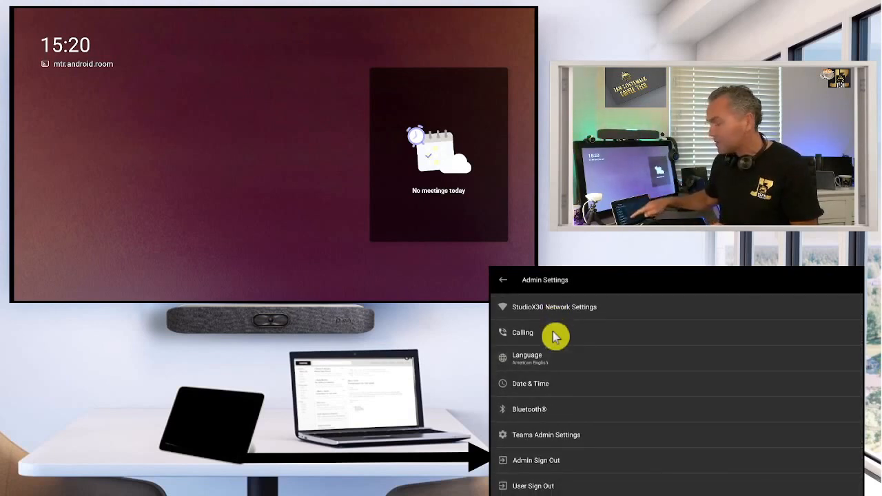
{"action": "mouse_move", "coordinate": [605, 468]}
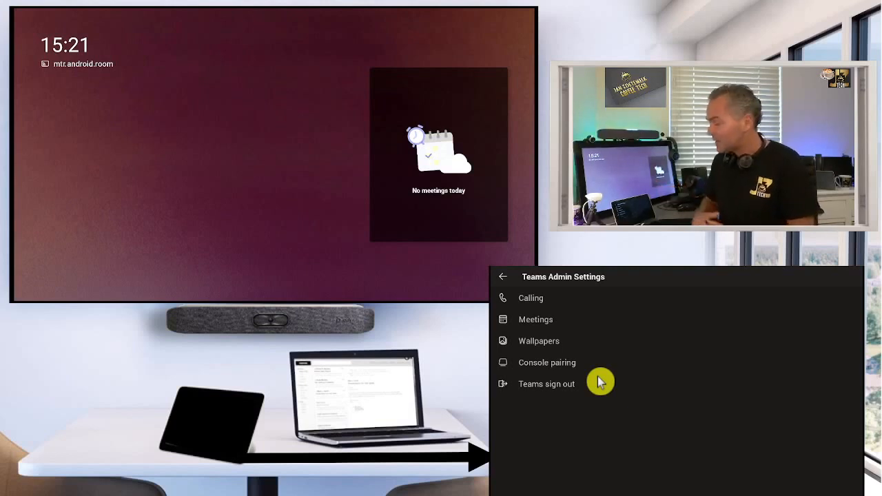
Step: Review the Meetings toggles, then apply the teal lakeside wallpaper with pink blossoms
{"action": "left_click", "coordinate": [531, 298]}
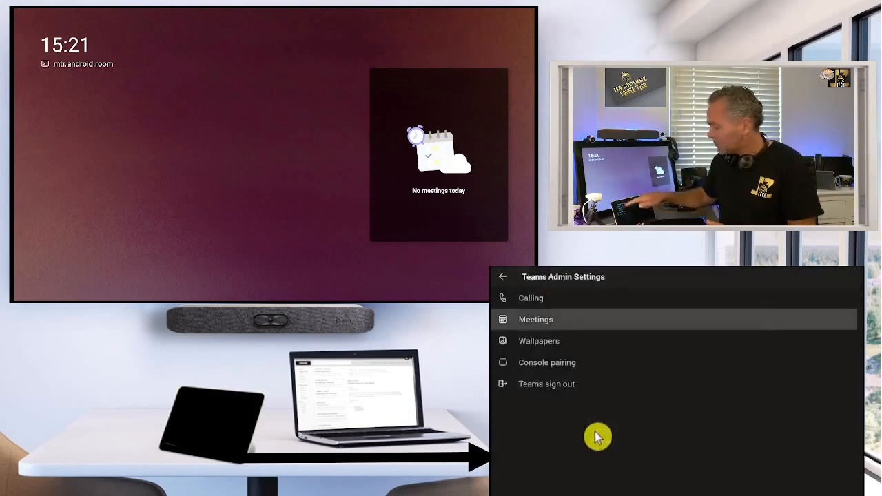
{"action": "left_click", "coordinate": [535, 320]}
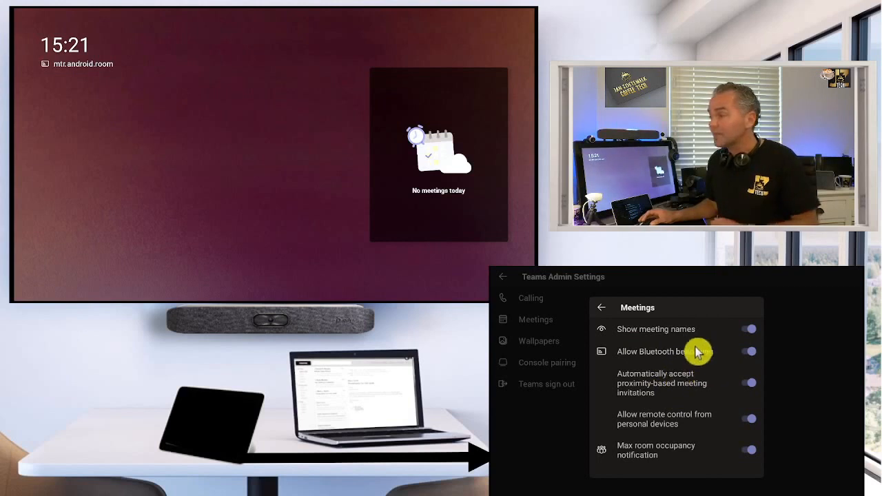
{"action": "mouse_move", "coordinate": [678, 401]}
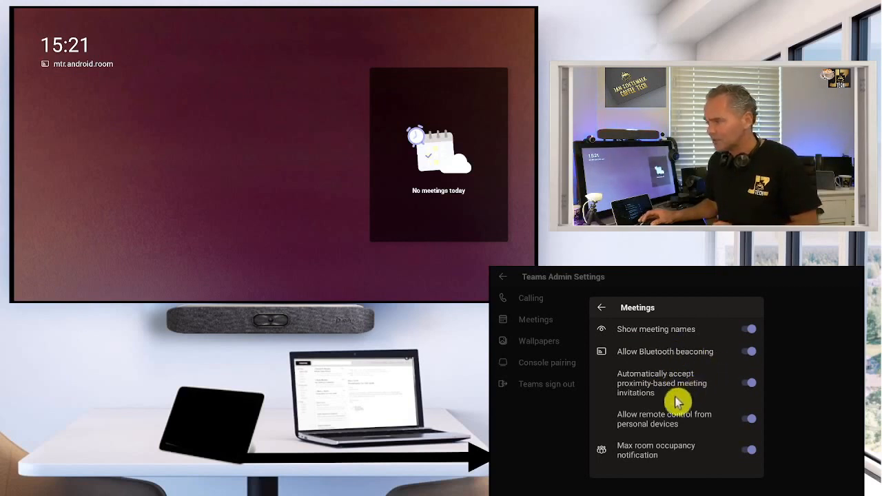
{"action": "left_click", "coordinate": [601, 307]}
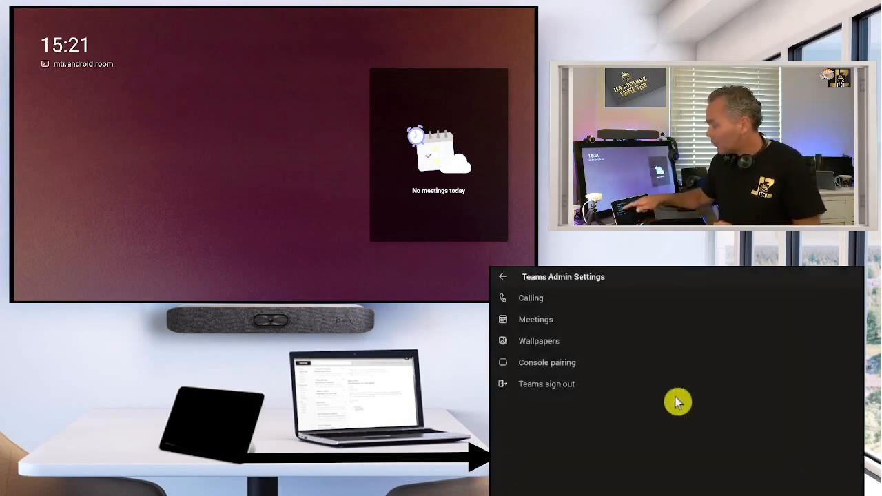
{"action": "left_click", "coordinate": [539, 340]}
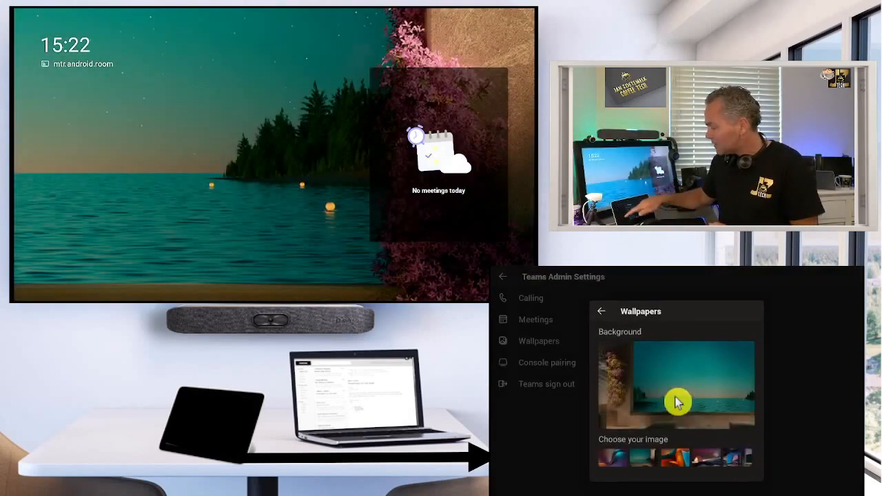
Step: Close Wallpapers and return to the device-level Admin Settings list
{"action": "left_click", "coordinate": [601, 311]}
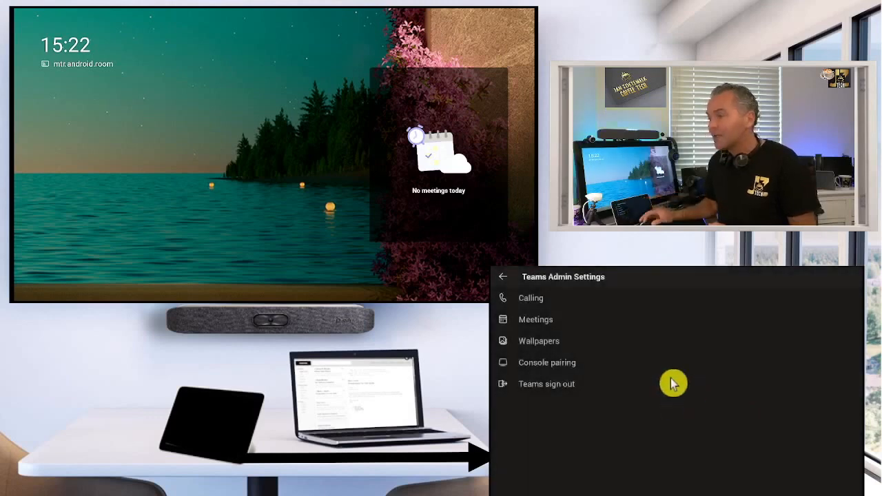
{"action": "mouse_move", "coordinate": [569, 405]}
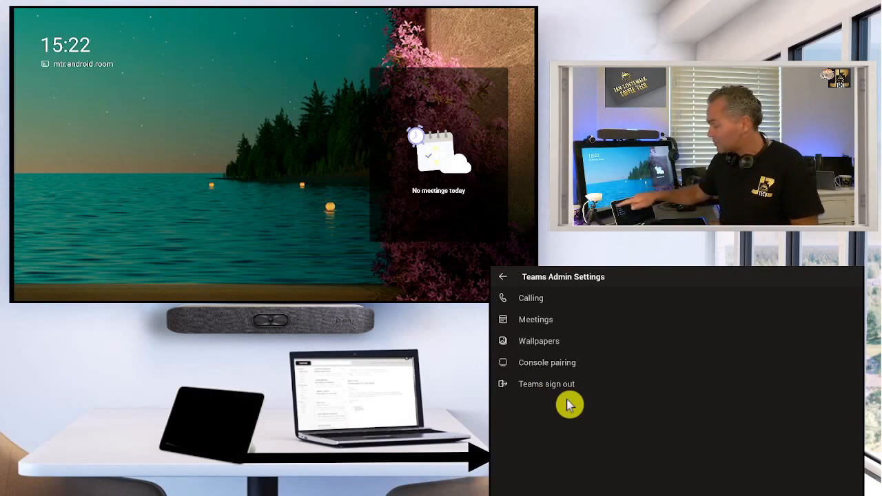
{"action": "left_click", "coordinate": [503, 277]}
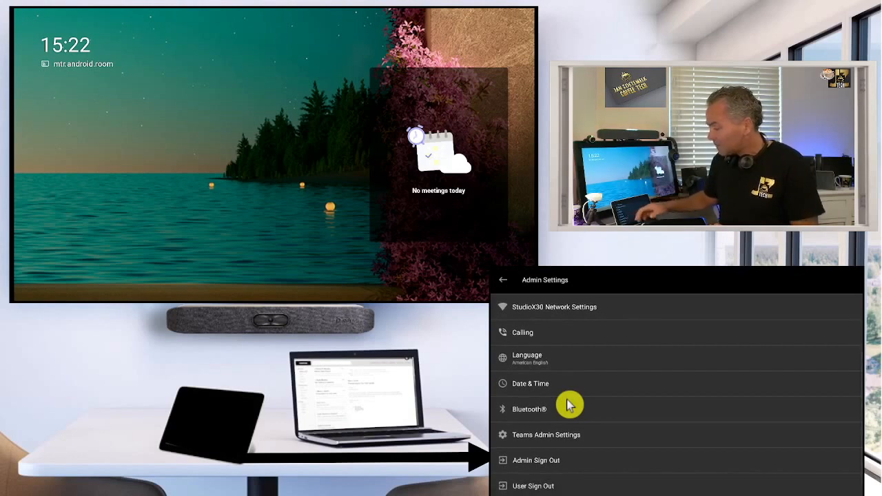
{"action": "mouse_move", "coordinate": [557, 466]}
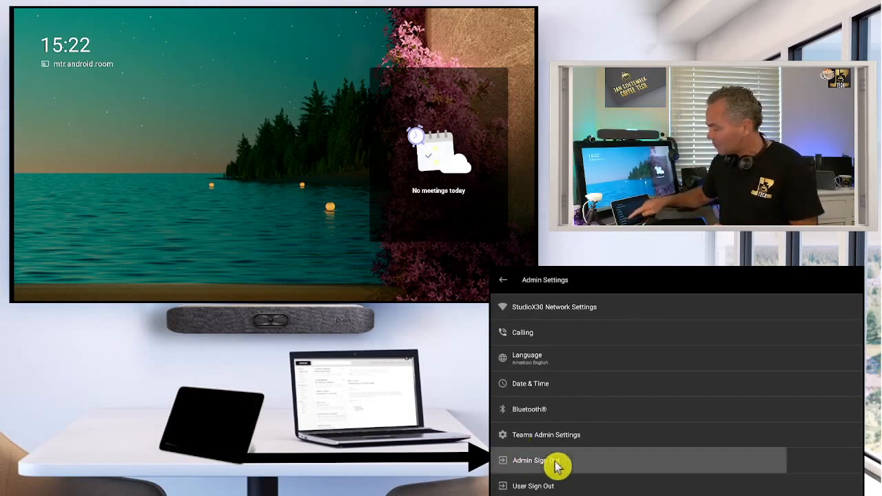
Step: Confirm Admin Sign Out and get back to the user-level Settings list
{"action": "left_click", "coordinate": [537, 461]}
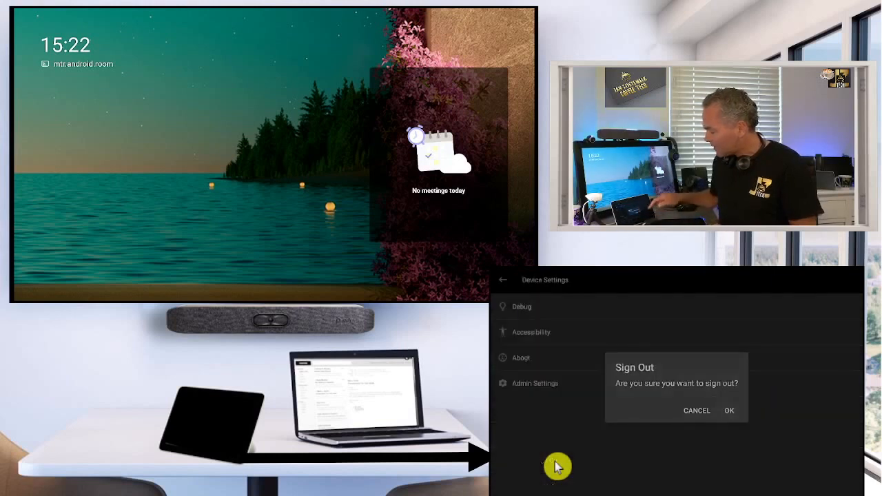
{"action": "left_click", "coordinate": [696, 411]}
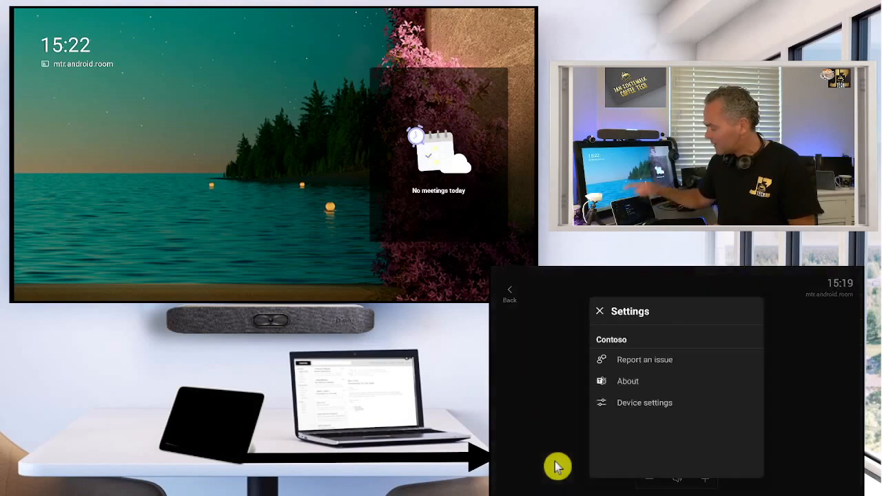
{"action": "left_click", "coordinate": [598, 310]}
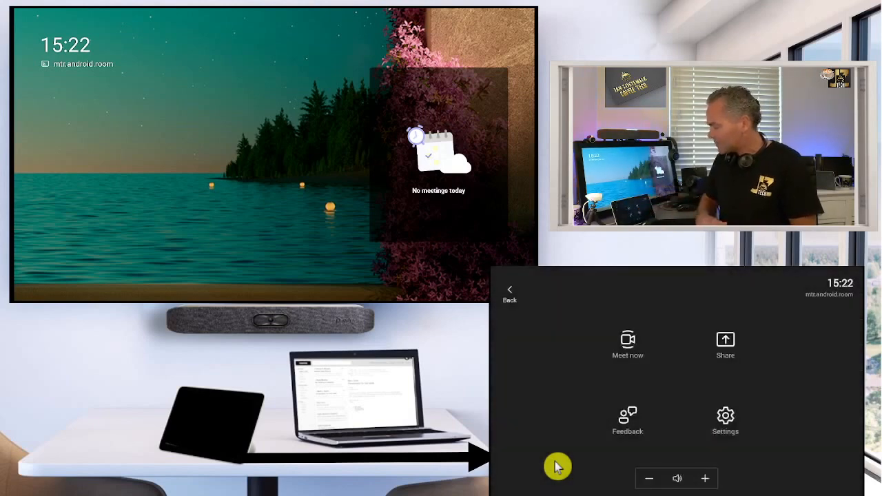
{"action": "left_click", "coordinate": [725, 420]}
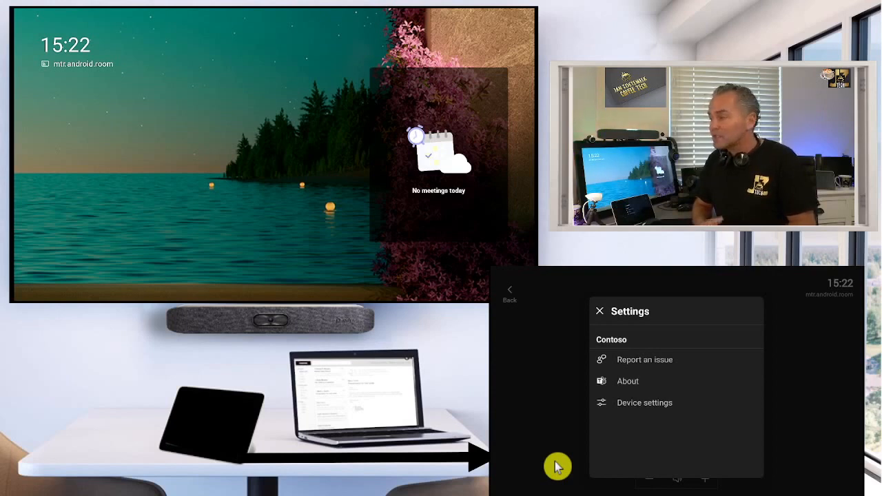
{"action": "mouse_move", "coordinate": [627, 381]}
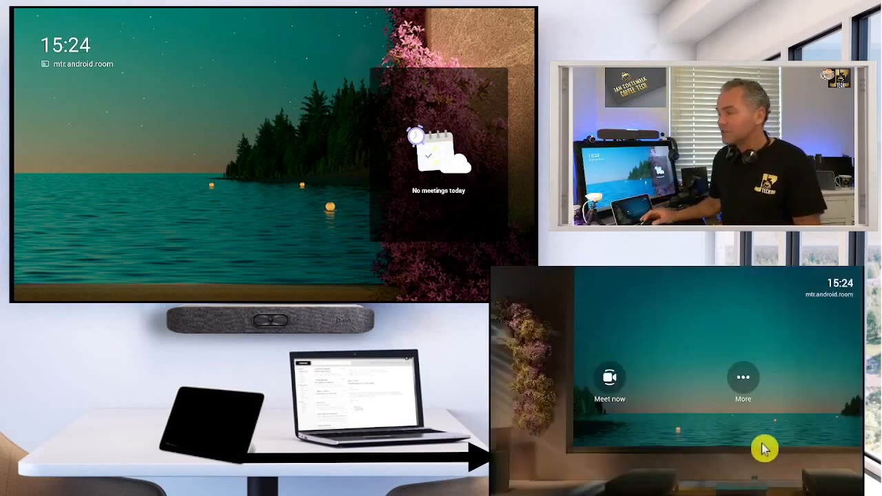
{"action": "mouse_move", "coordinate": [827, 421]}
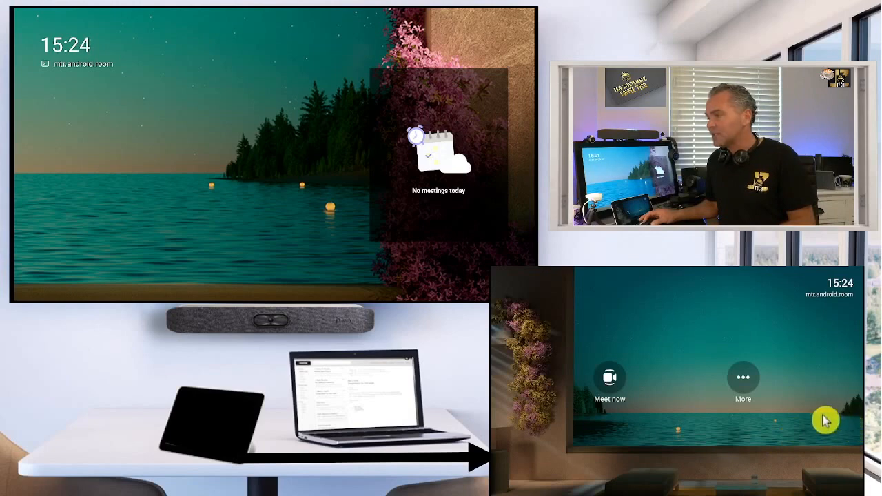
{"action": "left_click", "coordinate": [743, 377]}
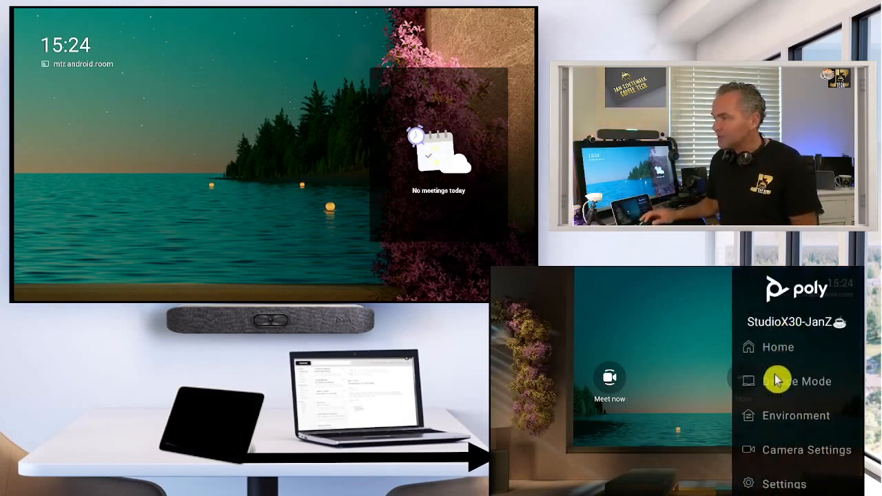
{"action": "mouse_move", "coordinate": [786, 428]}
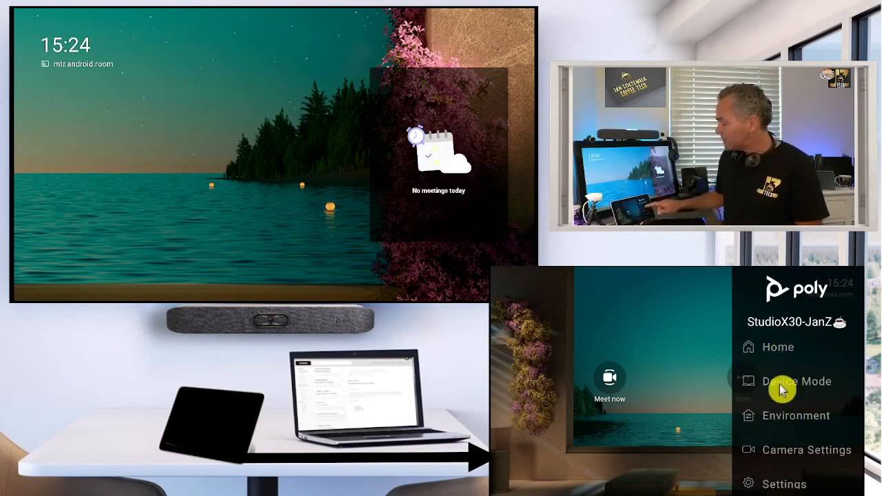
{"action": "left_click", "coordinate": [798, 381]}
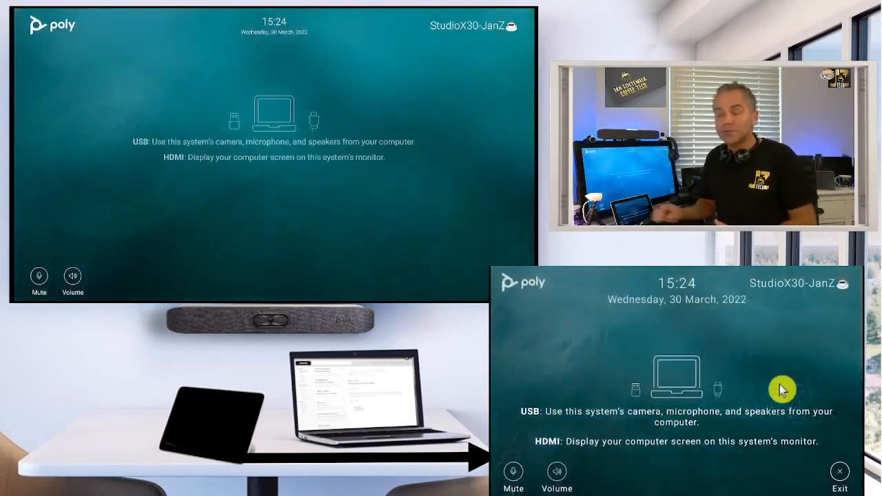
{"action": "mouse_move", "coordinate": [610, 455]}
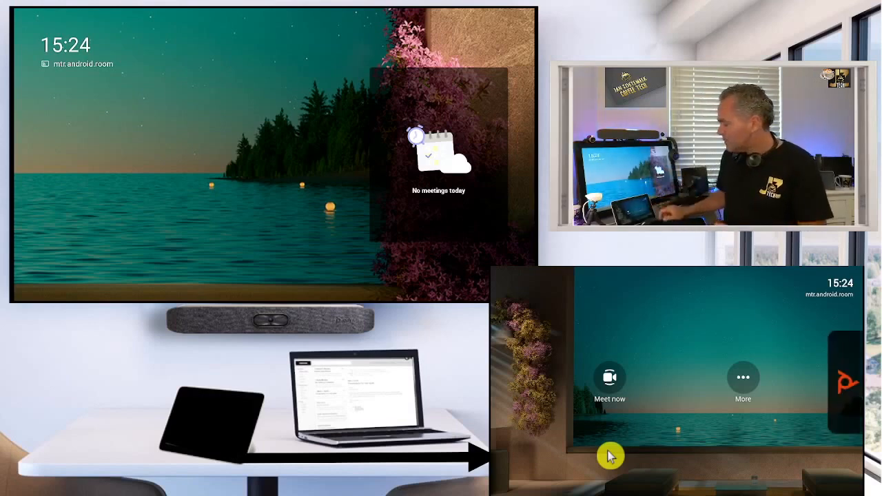
{"action": "mouse_move", "coordinate": [543, 341]}
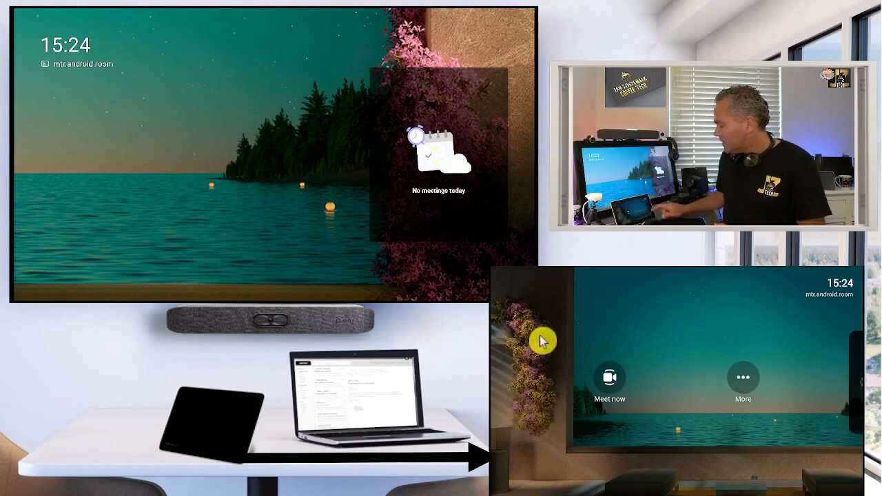
Step: Open the Poly side menu from the right edge of the TC8 screen
{"action": "left_click", "coordinate": [743, 383]}
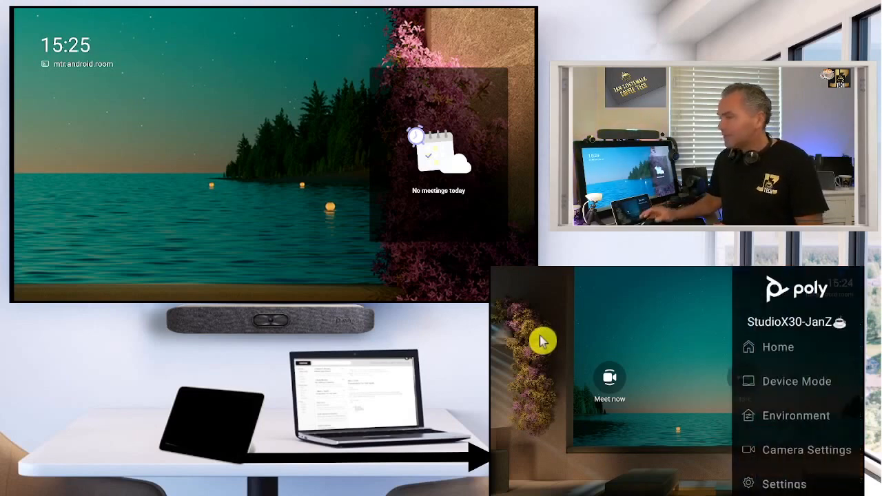
{"action": "mouse_move", "coordinate": [771, 429]}
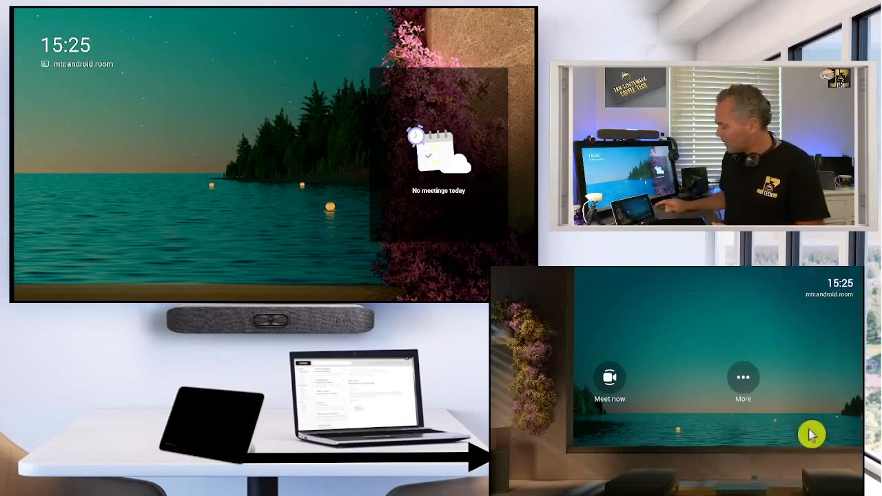
{"action": "left_click", "coordinate": [743, 377]}
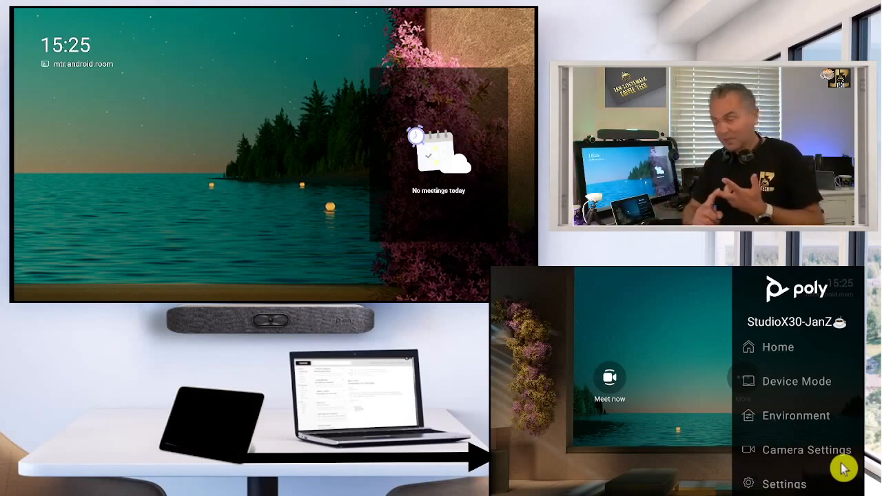
Step: View the StudioX30 and controller details in Poly Settings, then return home
{"action": "left_click", "coordinate": [807, 450]}
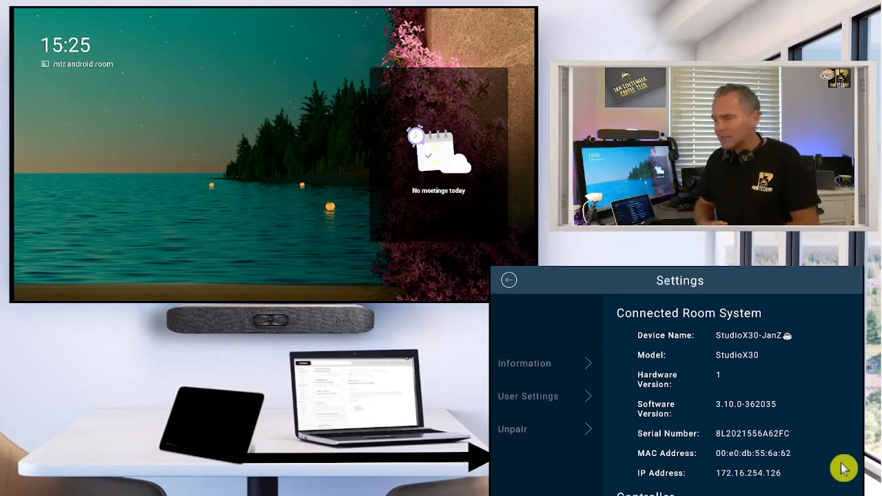
{"action": "scroll", "scroll_direction": "down", "scroll_amount": 3}
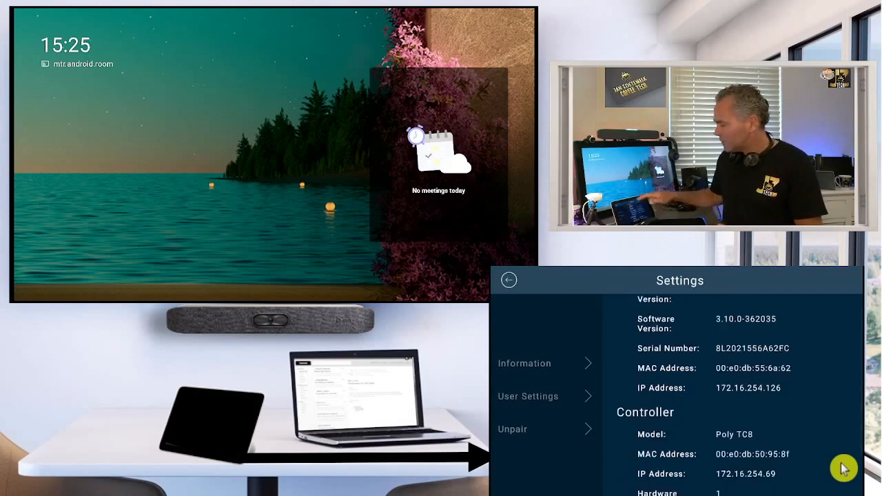
{"action": "left_click", "coordinate": [509, 280]}
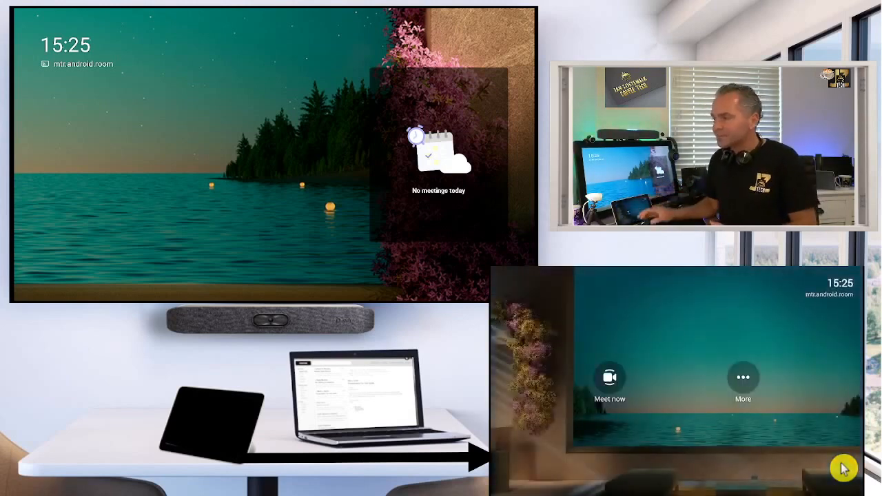
{"action": "mouse_move", "coordinate": [662, 444]}
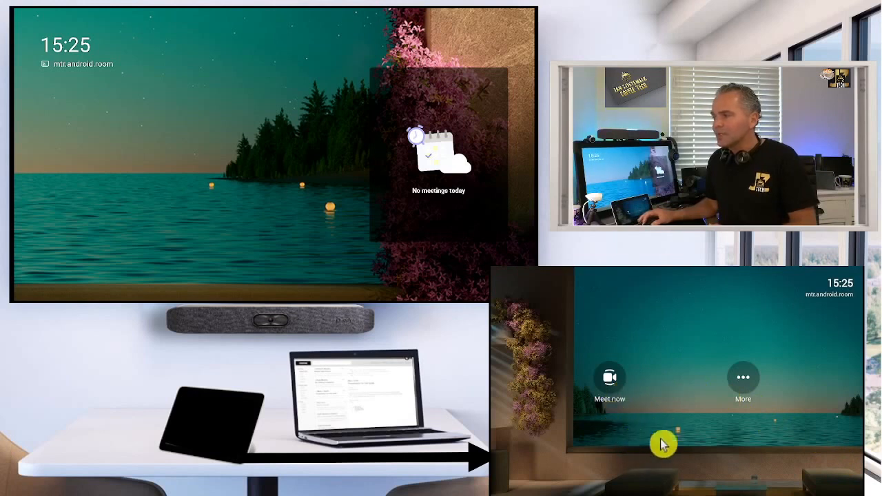